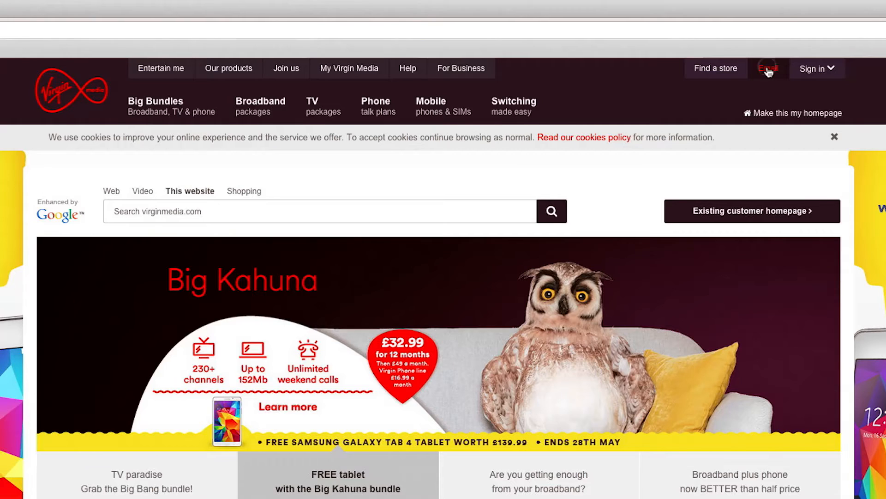
# Step: Go to the webmail sign-in page from the Email link in the top bar
pyautogui.click(812, 68)
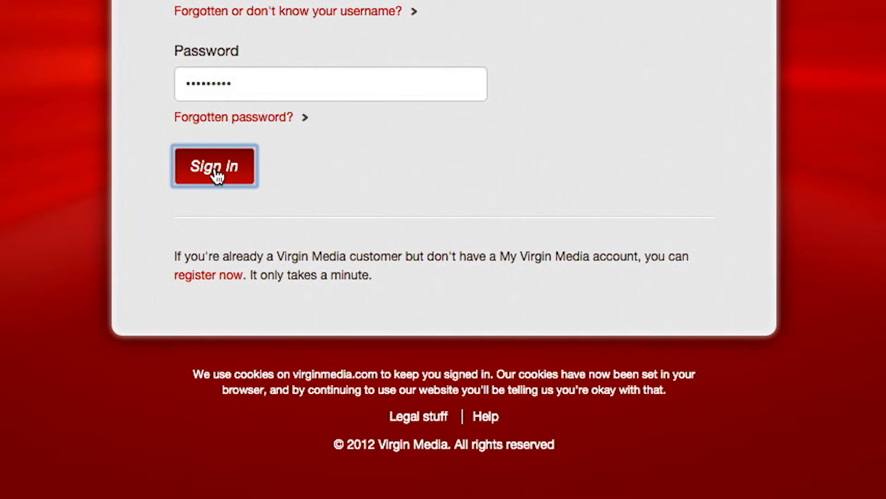
# Step: Sign in and read the Monarch late summer flights and PizzaExpress pizza and cinema emails
pyautogui.click(214, 166)
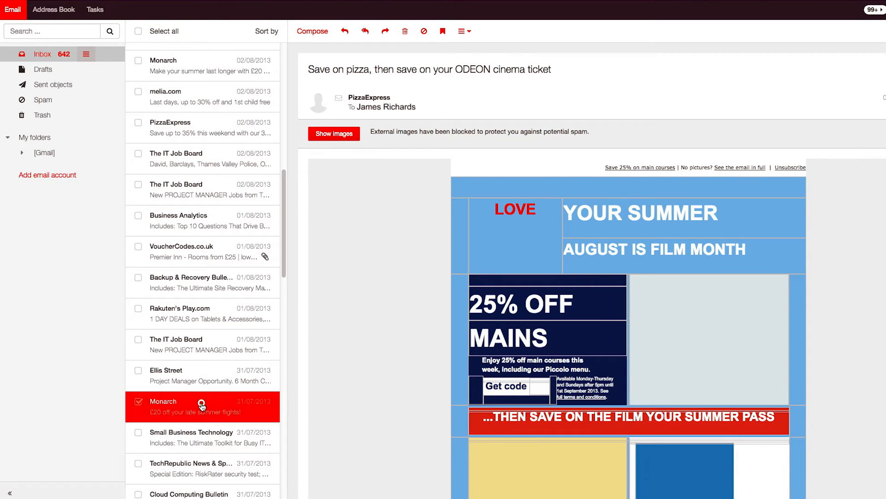
pyautogui.click(200, 407)
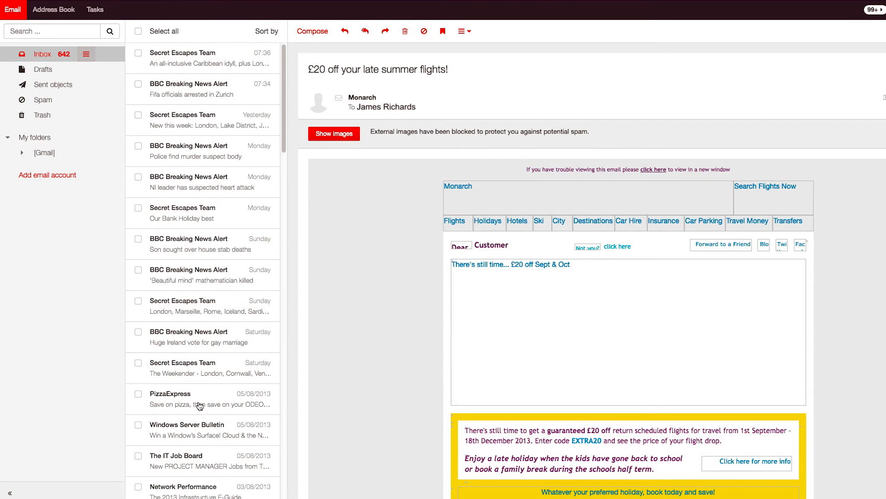
pyautogui.moveTo(346, 32)
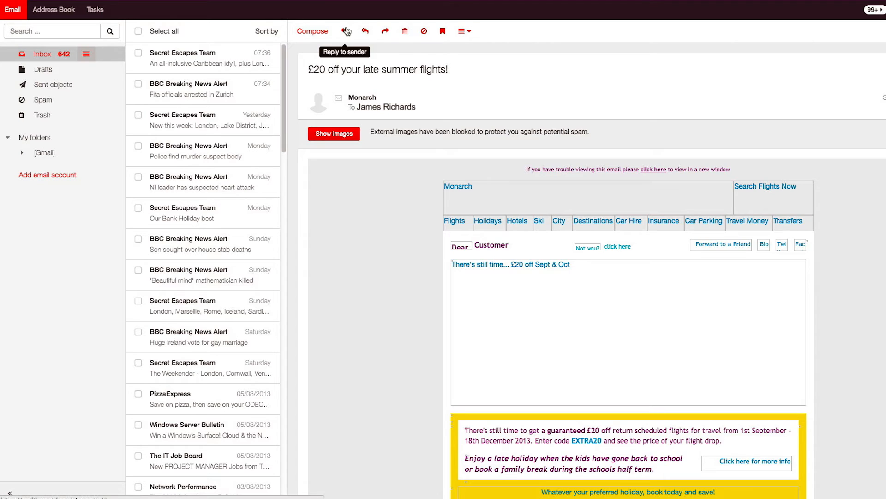
pyautogui.moveTo(404, 31)
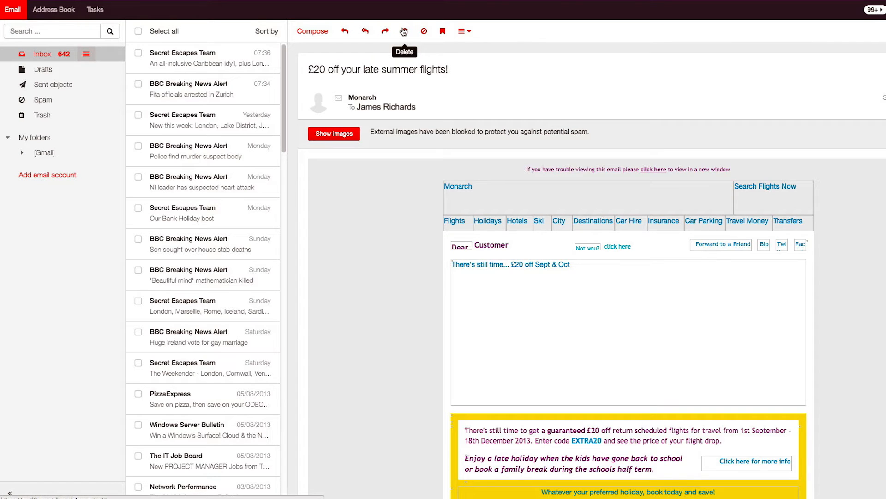
pyautogui.click(198, 398)
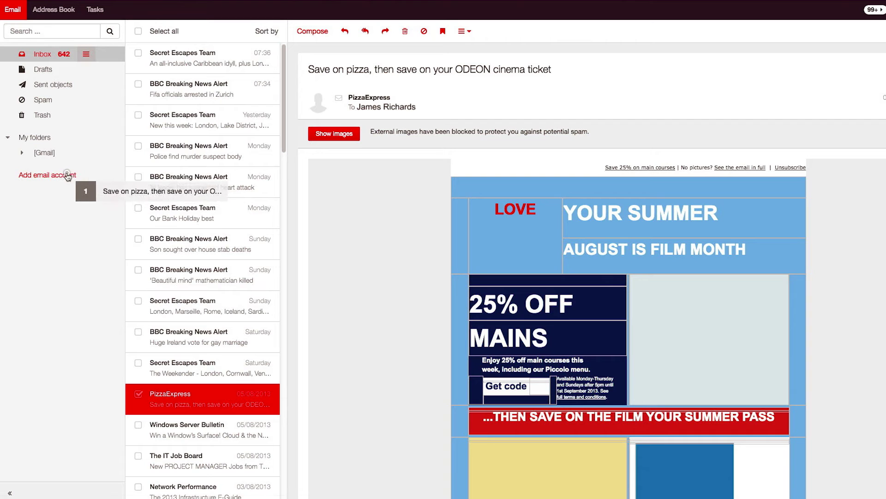
pyautogui.moveTo(44, 152)
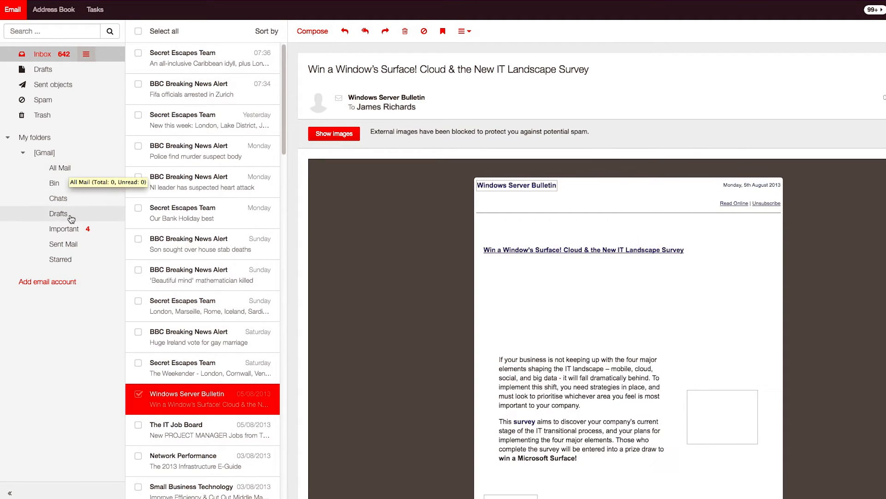
pyautogui.moveTo(165, 397)
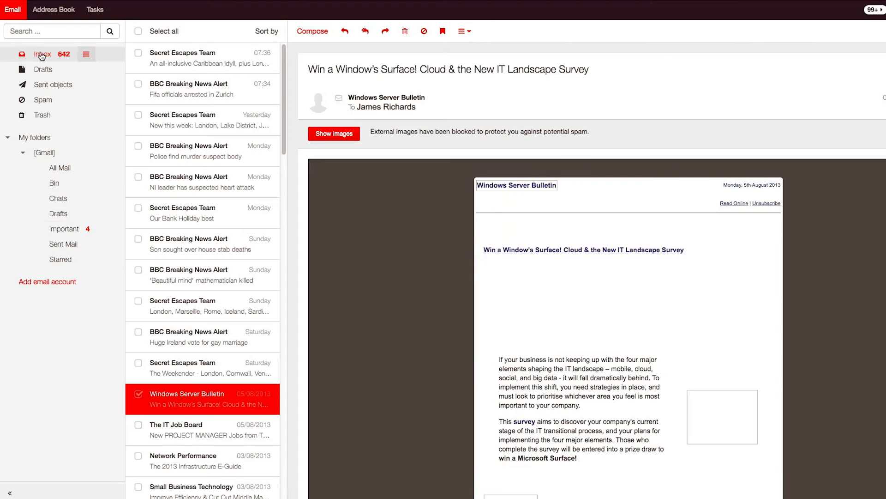
# Step: Return to the Inbox folder with no message open
pyautogui.click(52, 32)
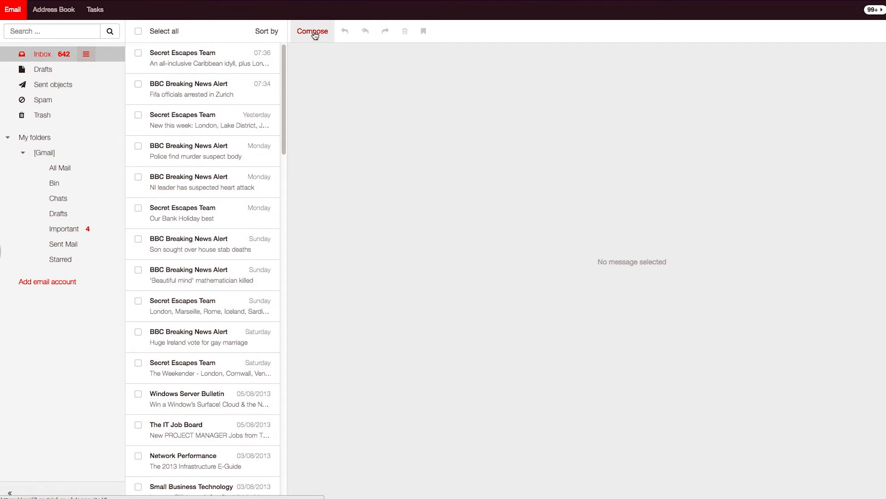
pyautogui.click(312, 32)
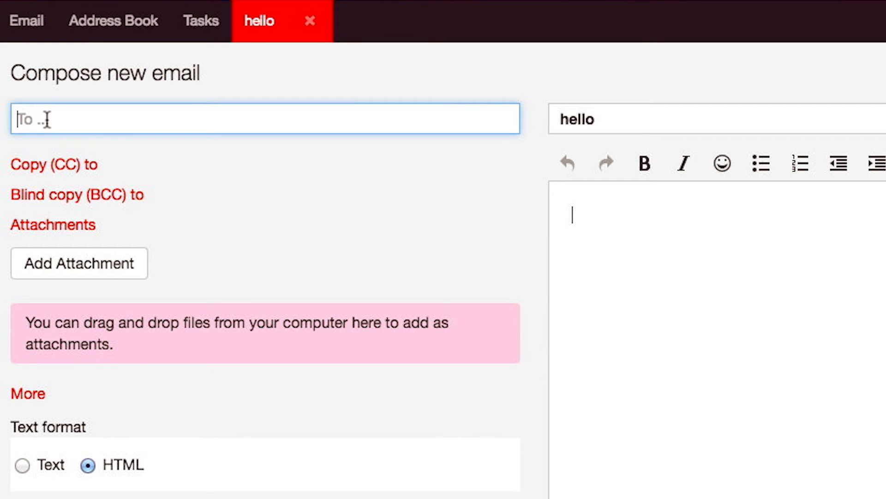
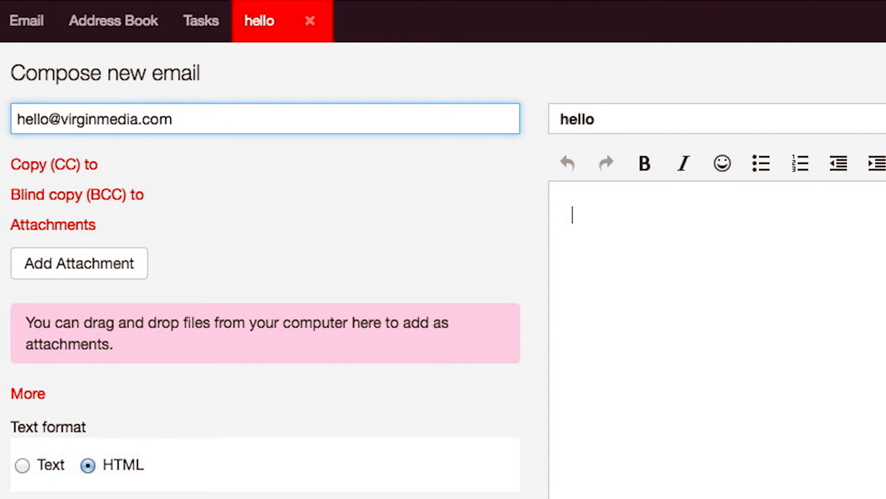
pyautogui.moveTo(102, 139)
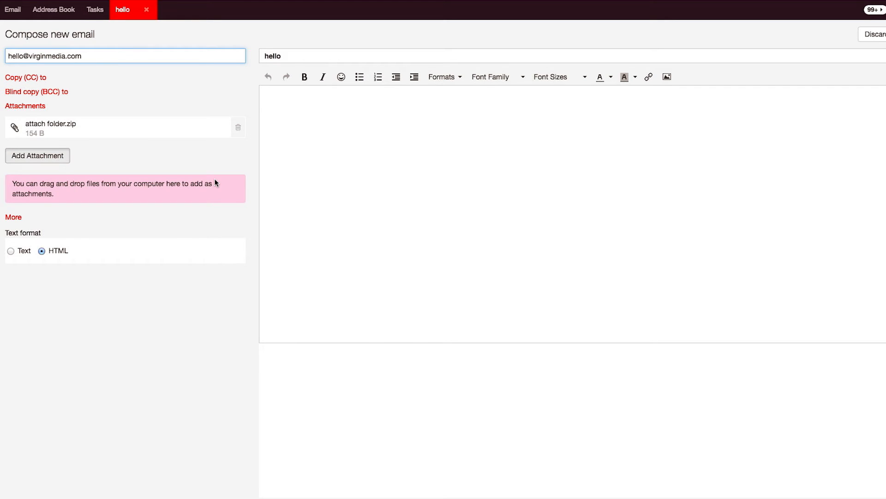
pyautogui.hscroll(3)
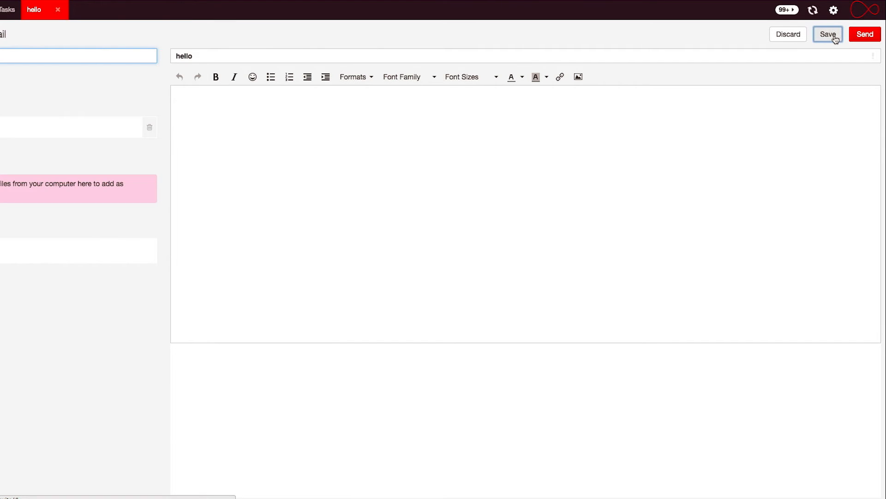
# Step: Save the email as a draft and close the compose tab
pyautogui.click(828, 34)
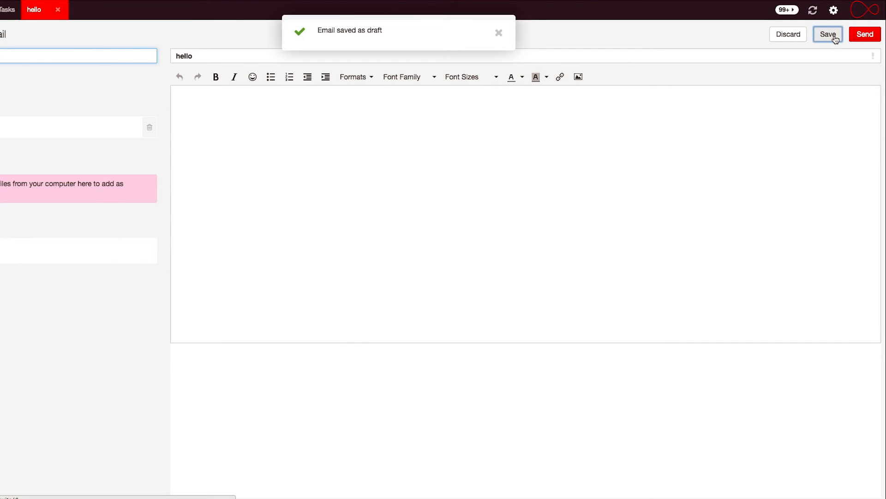
pyautogui.click(827, 34)
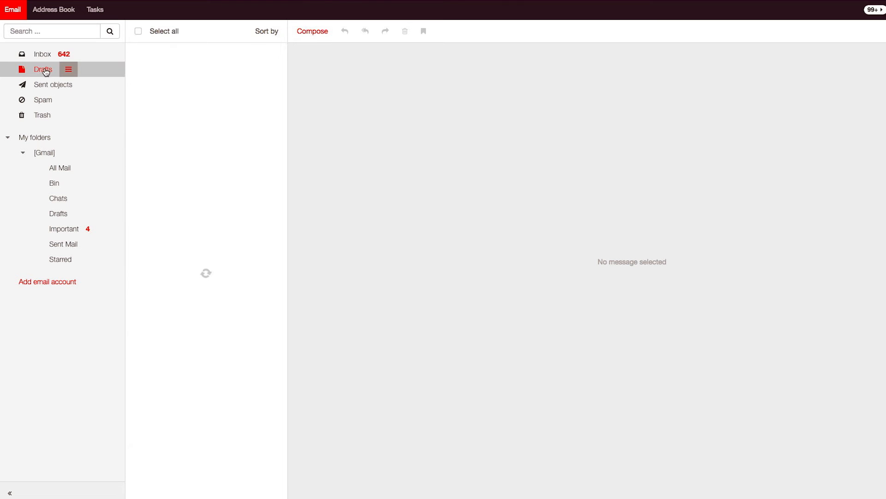
# Step: View the Drafts folder, then switch to the Address Book contacts list
pyautogui.click(312, 32)
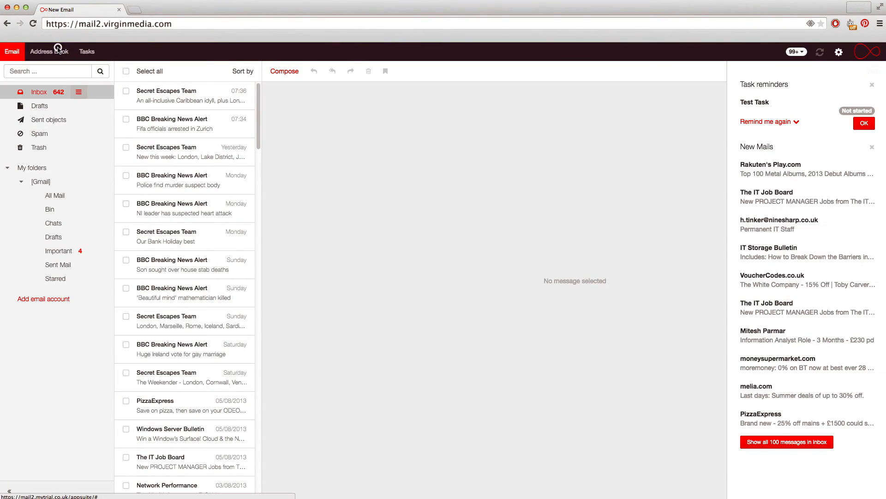
pyautogui.click(49, 51)
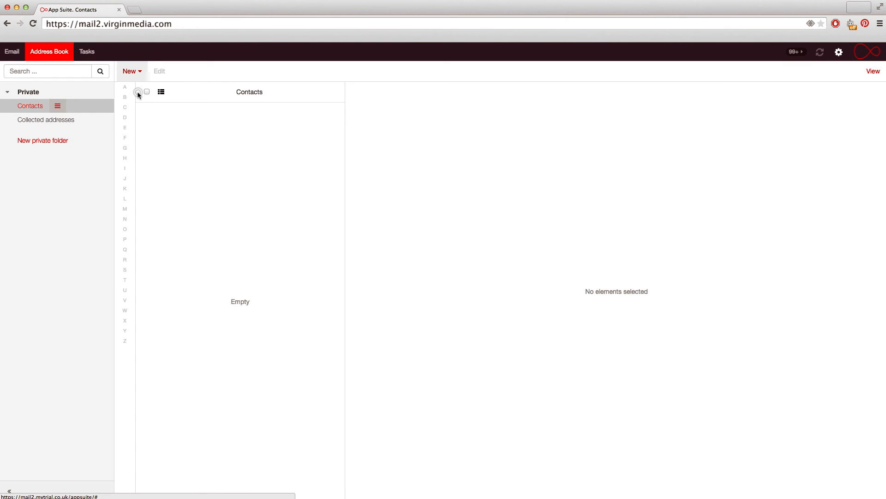
pyautogui.click(130, 71)
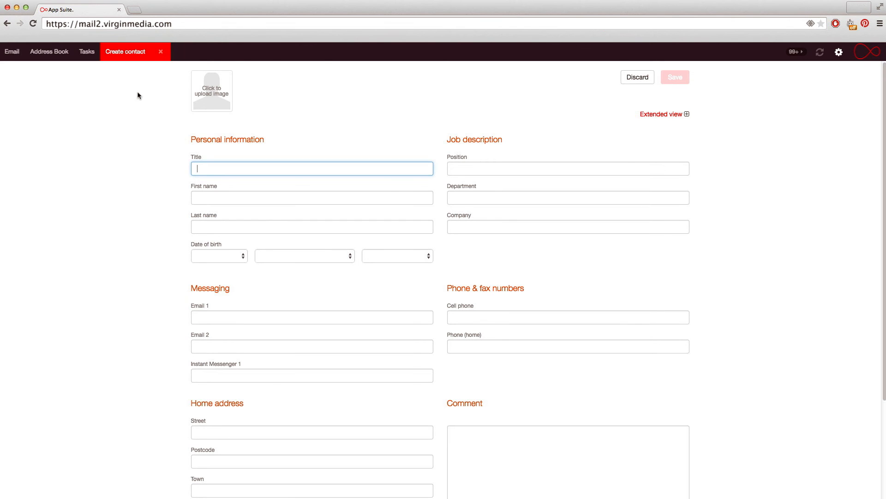
pyautogui.click(162, 51)
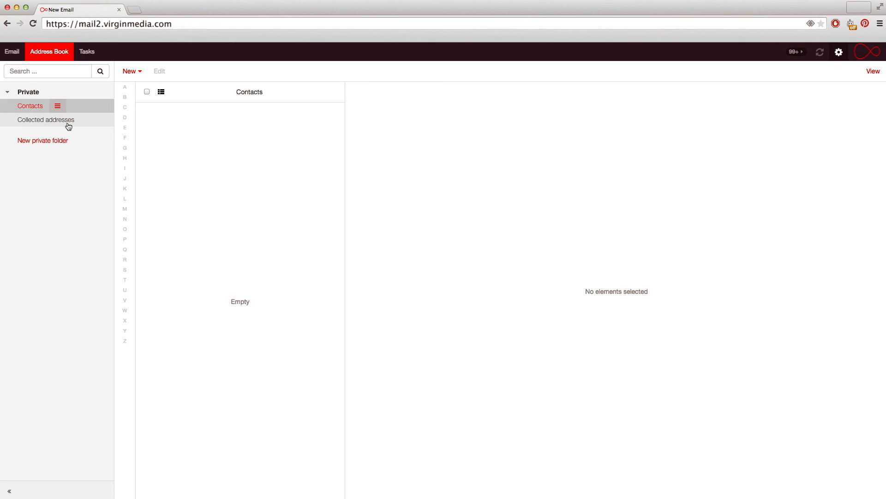
pyautogui.click(57, 105)
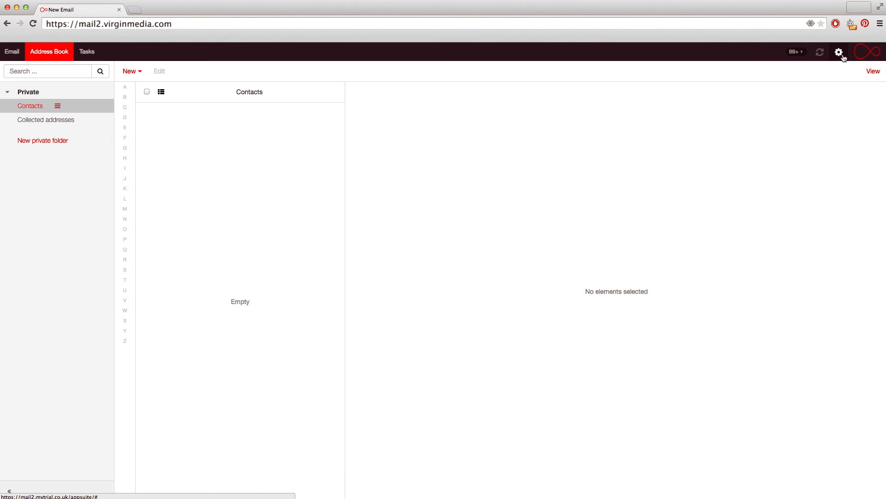
# Step: Reach the Email settings page from the gear menu's Settings entry
pyautogui.click(839, 52)
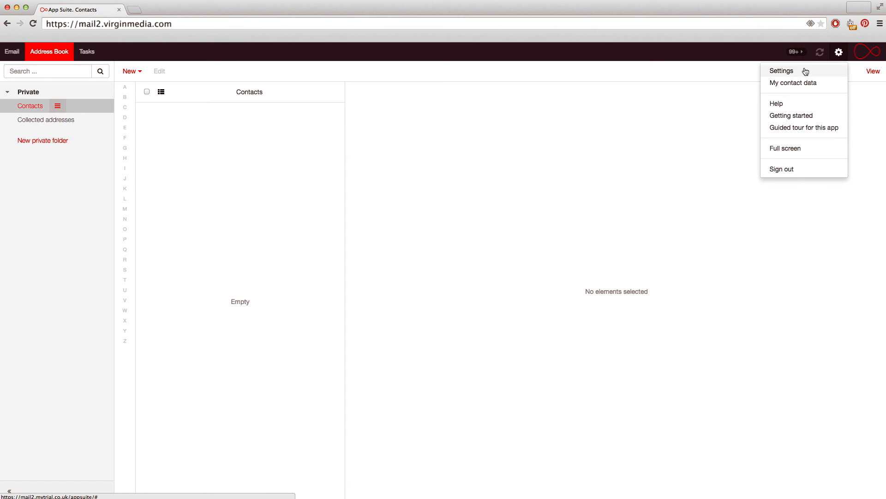
pyautogui.click(782, 71)
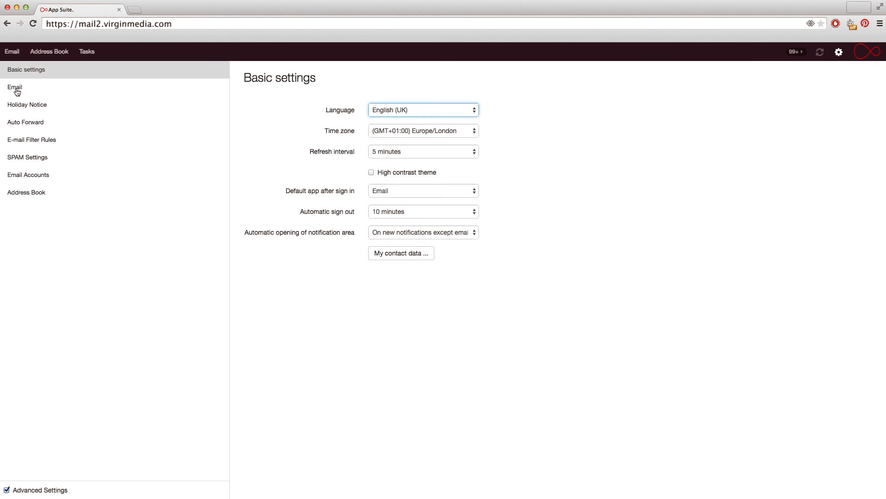
pyautogui.click(13, 87)
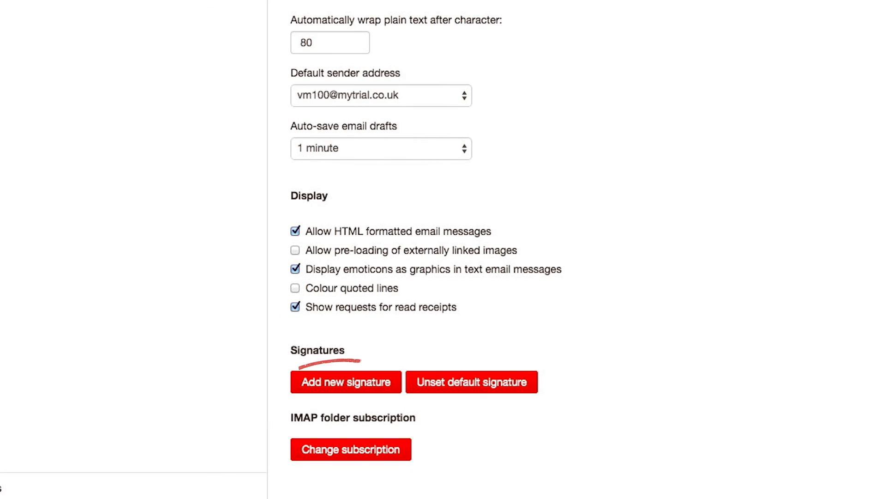
# Step: Browse the E-mail Filter Rules and Auto Forward settings pages
pyautogui.click(32, 139)
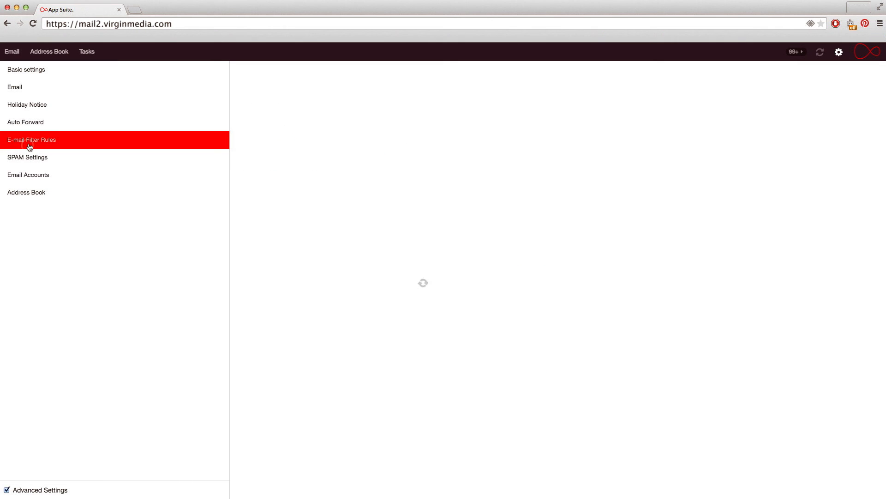
pyautogui.click(25, 122)
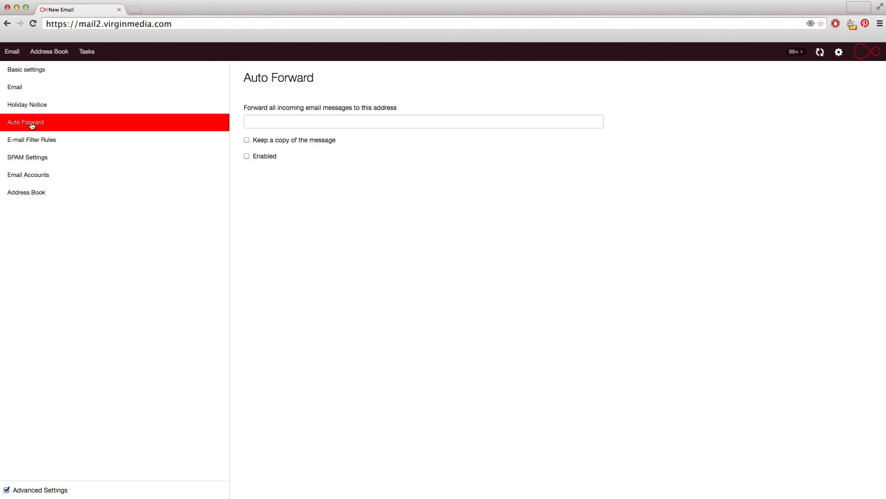